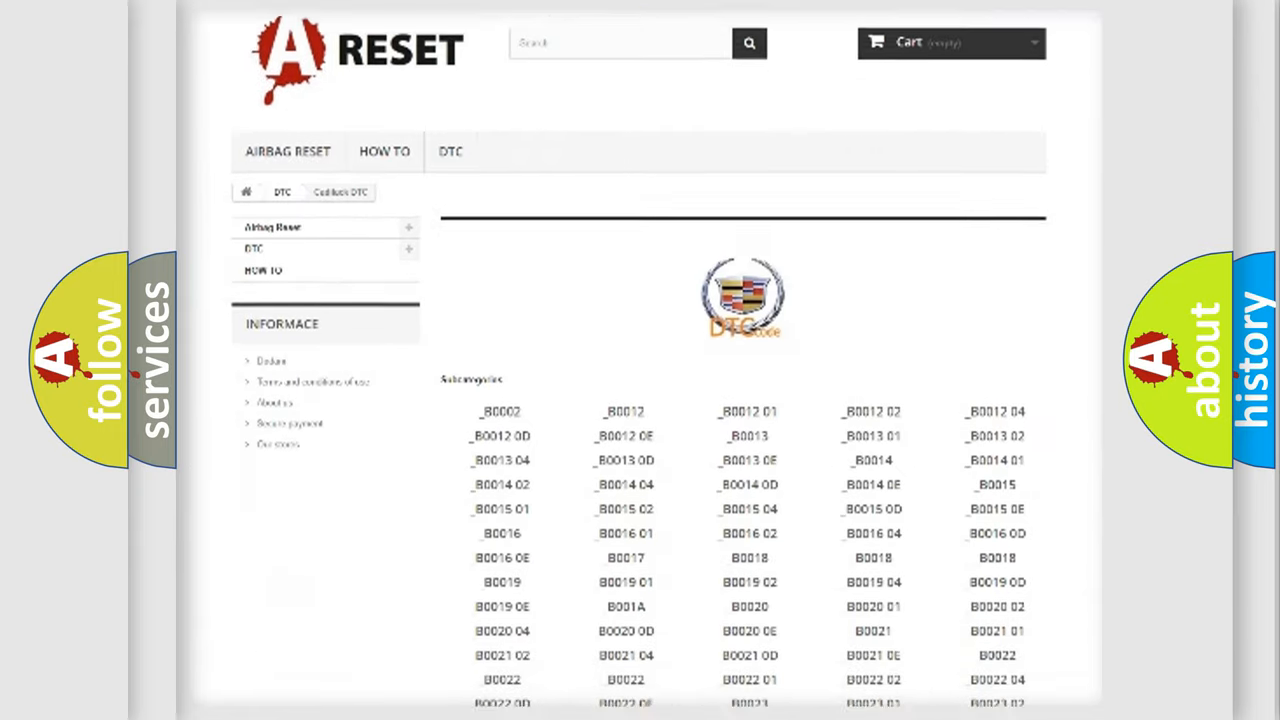
pyautogui.scroll(-3)
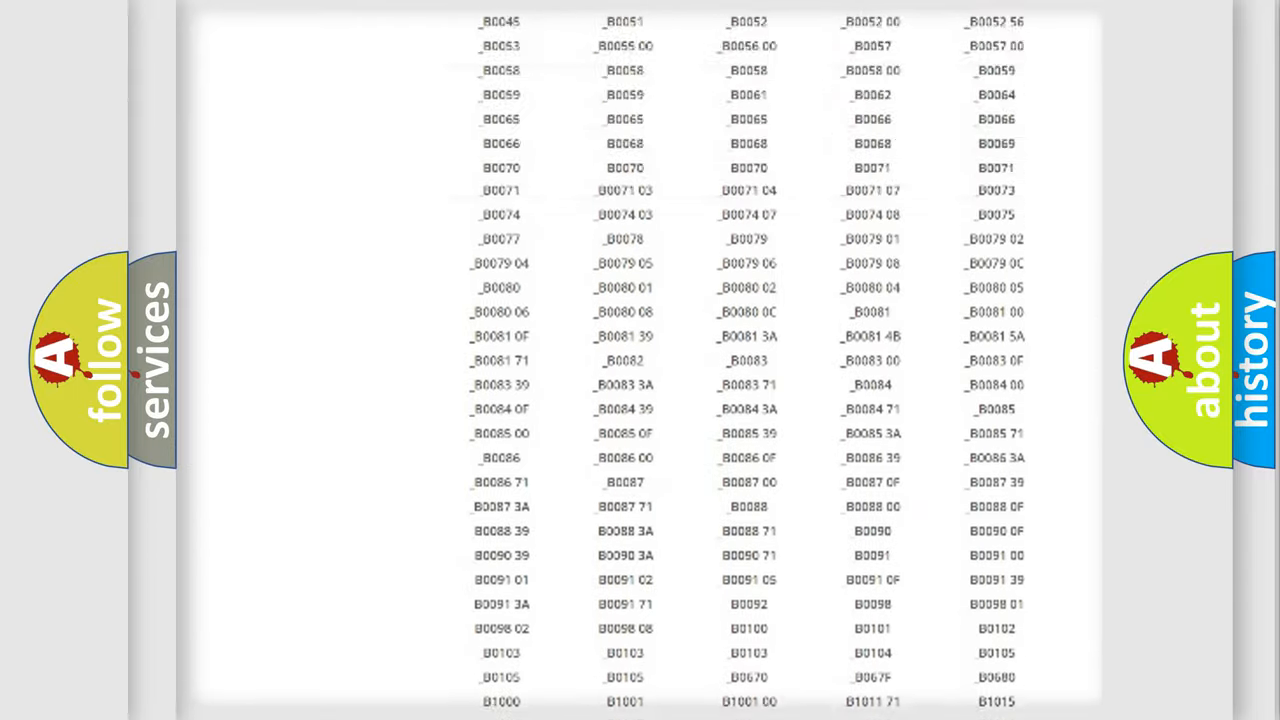